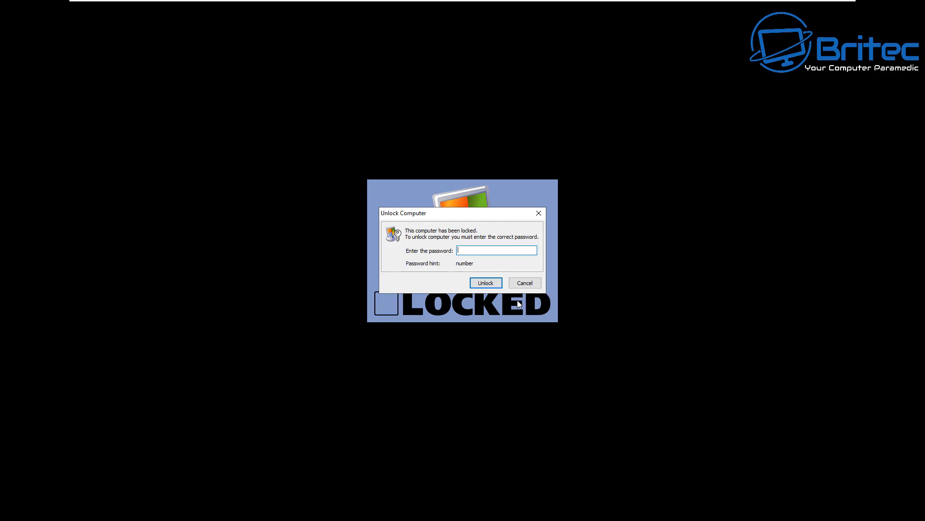
mouse_move(608, 295)
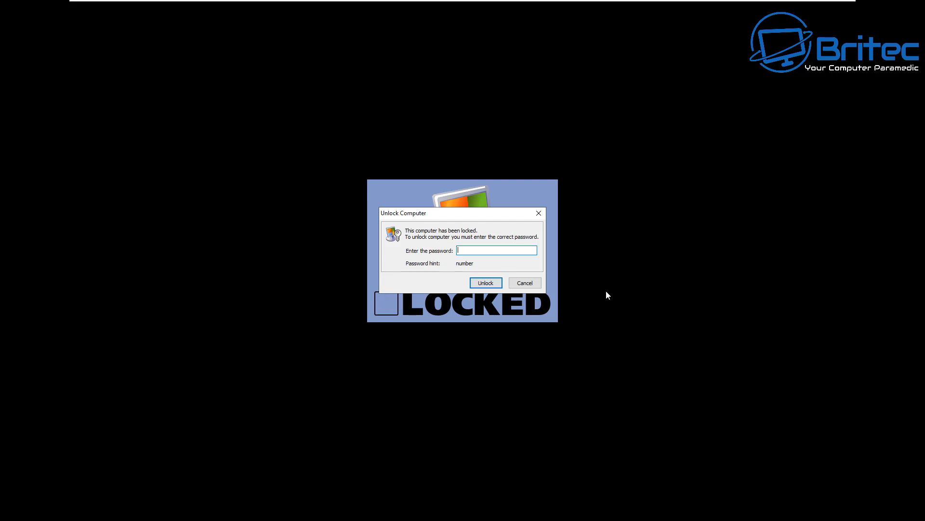
mouse_move(529, 324)
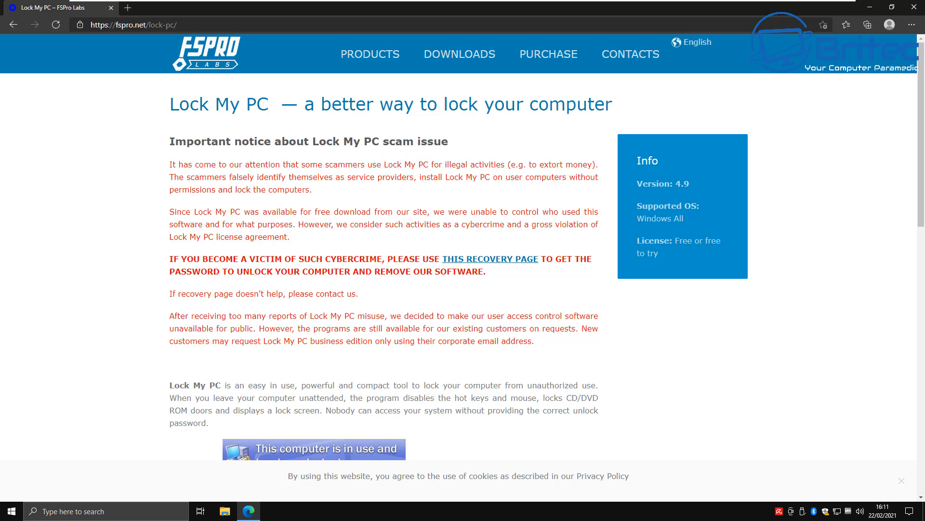
mouse_move(489, 259)
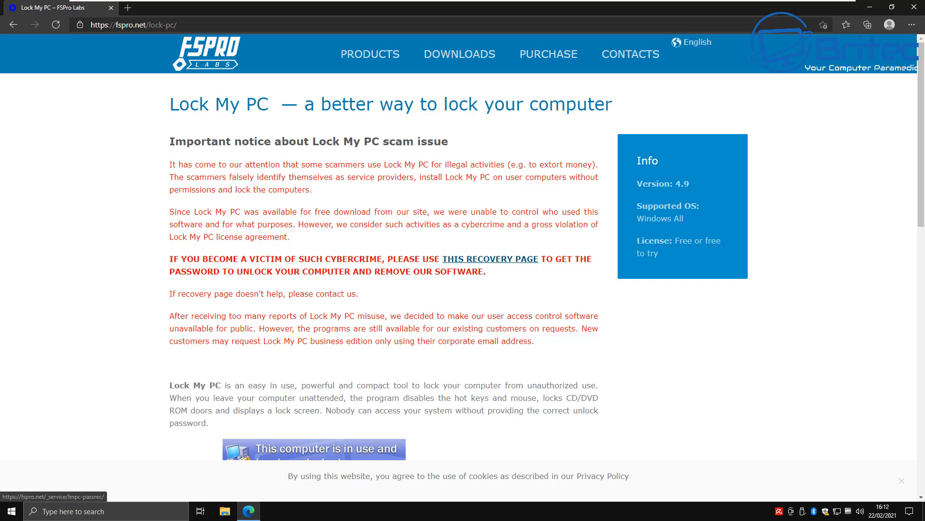
Step: Open the Lock My PC 4.9 password recovery page and scroll to its recovery code form
left_click(489, 259)
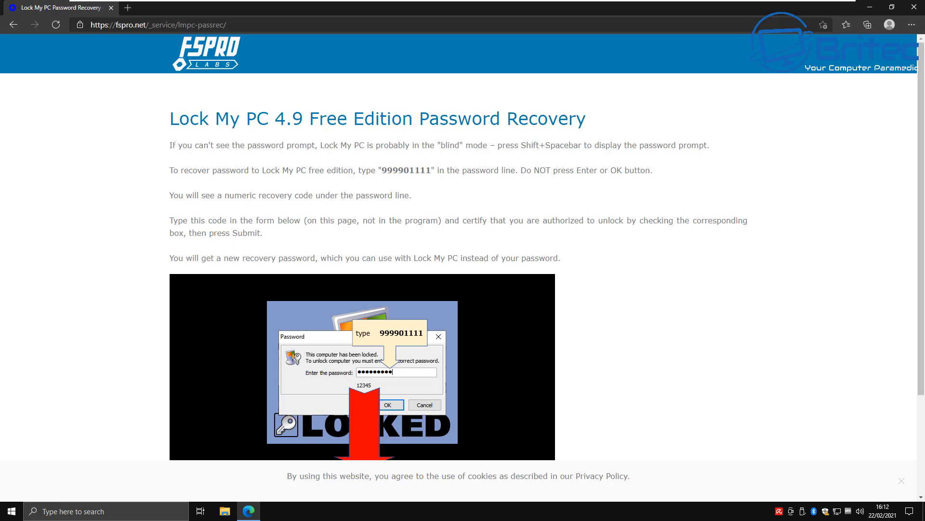
scroll("down", 3)
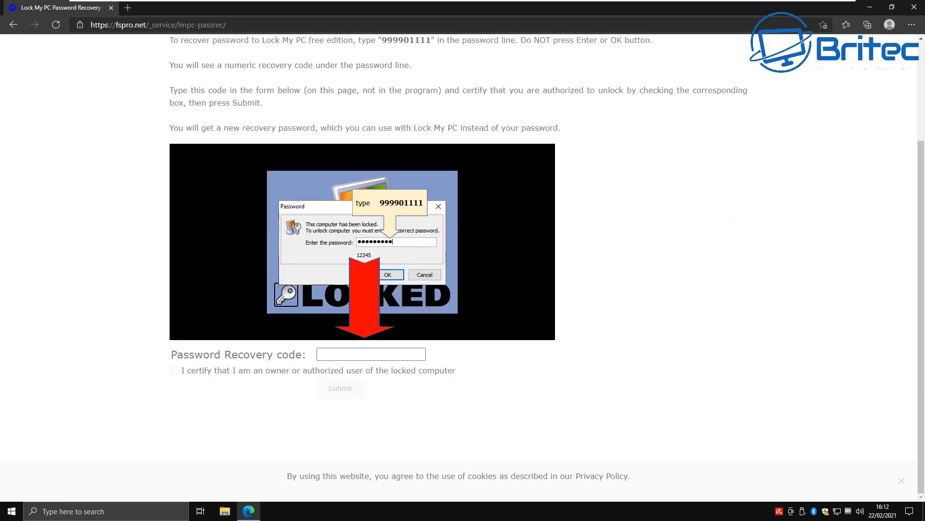
scroll("up", 3)
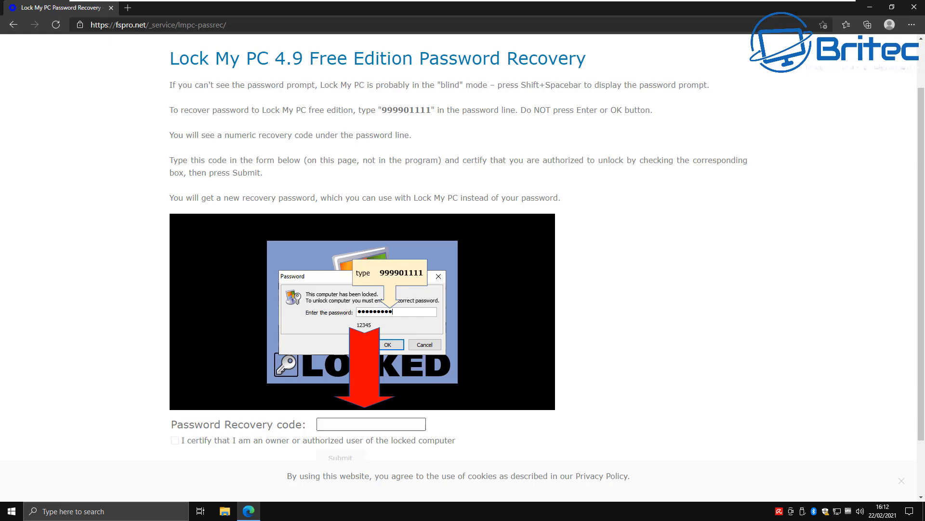
left_click(370, 423)
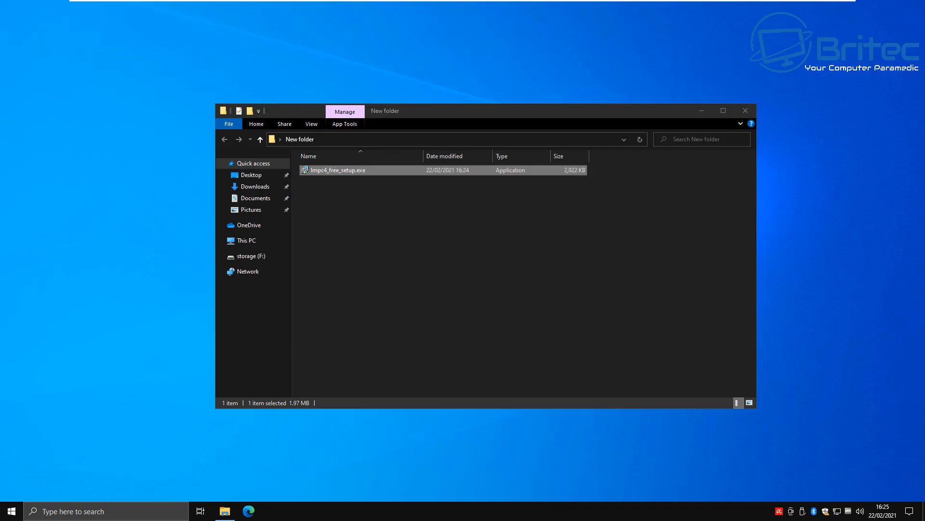
Step: Run lmpc4_free_setup.exe and install Lock My PC Free Edition 4.9.5 into the Lock My PC 4 folder
double_click(337, 170)
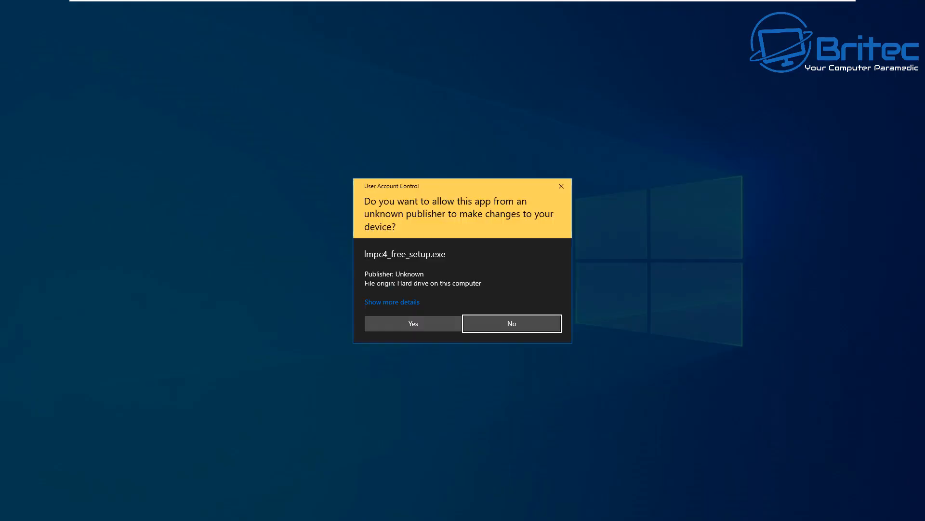
left_click(412, 323)
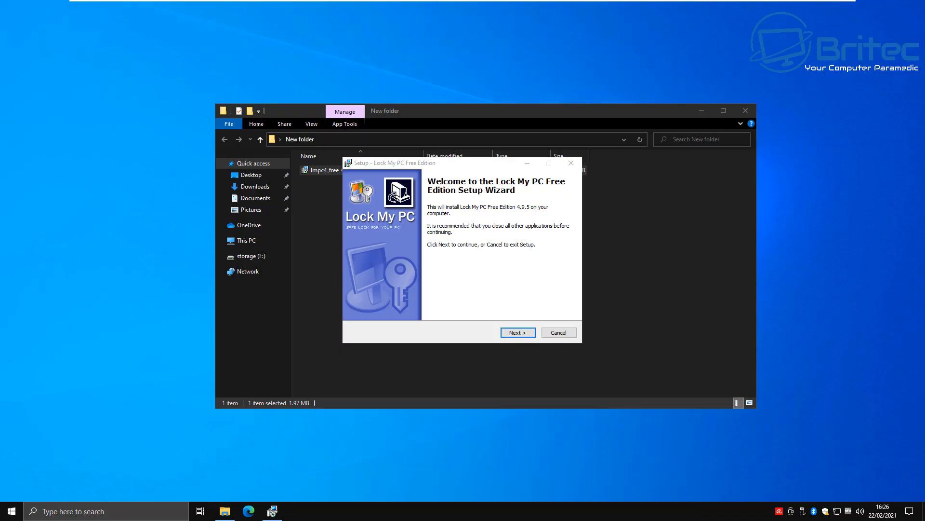
left_click(558, 331)
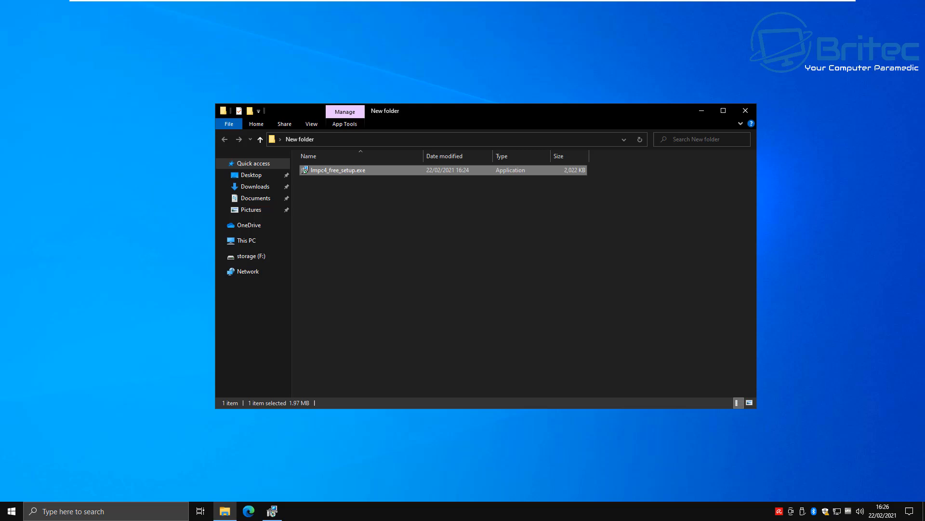
double_click(337, 170)
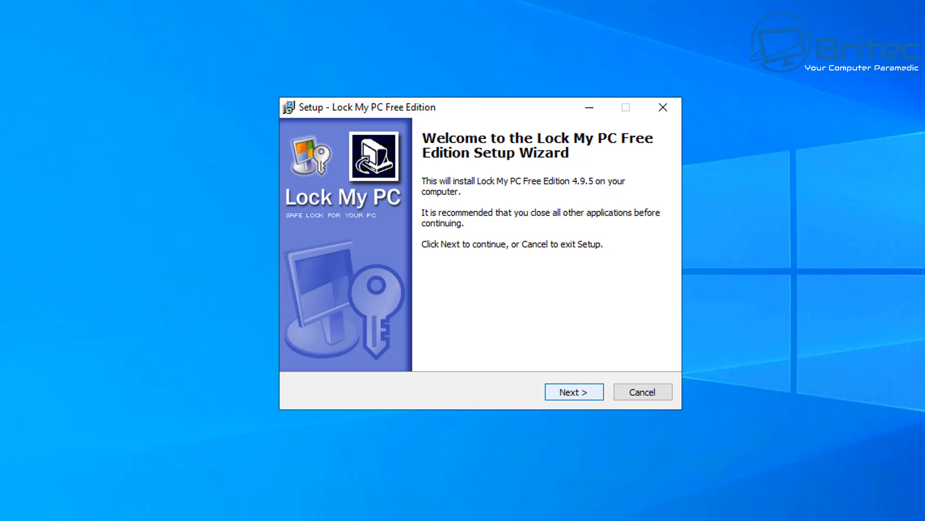
left_click(573, 392)
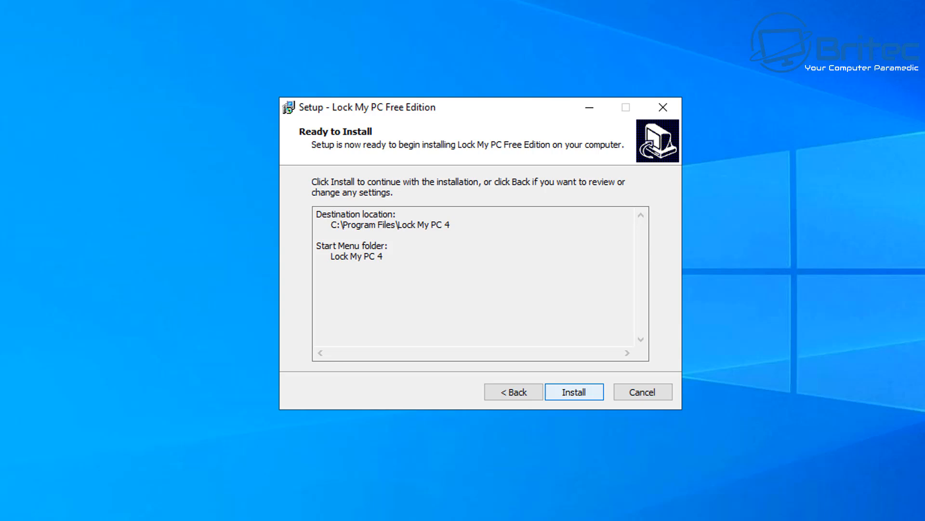
left_click(573, 391)
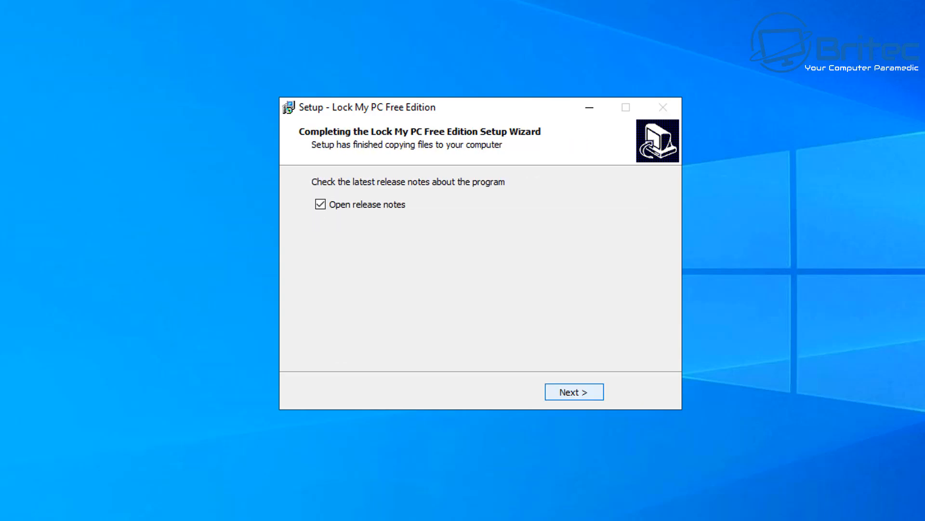
left_click(573, 391)
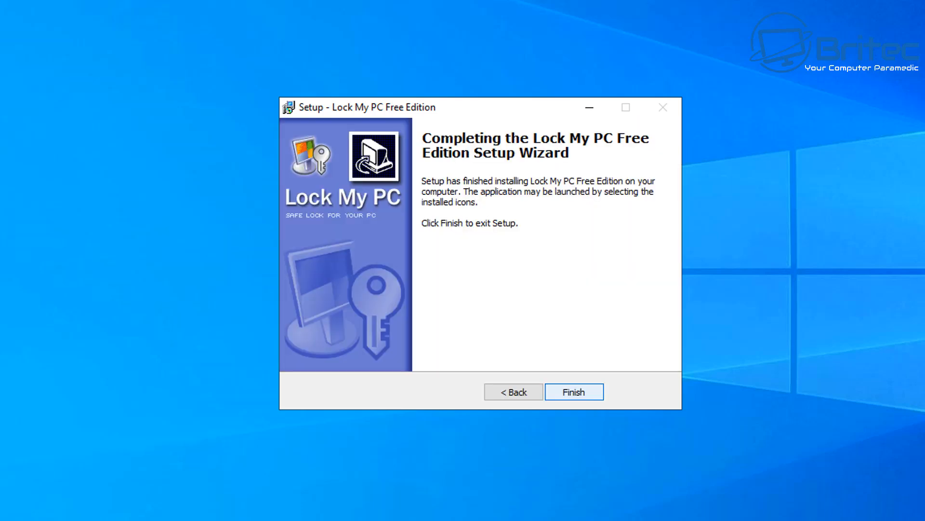
left_click(573, 391)
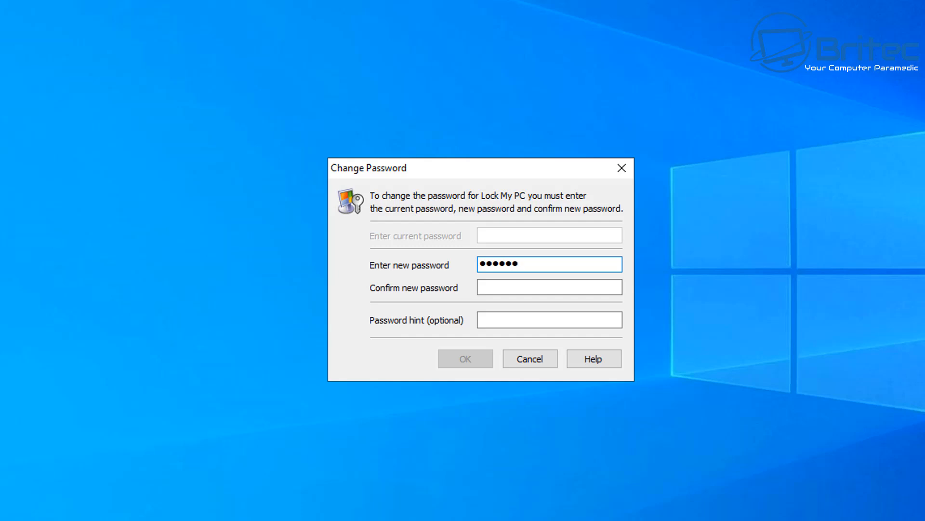
Step: Enter and confirm a new unlock password, then dismiss the password-changed message
type("••")
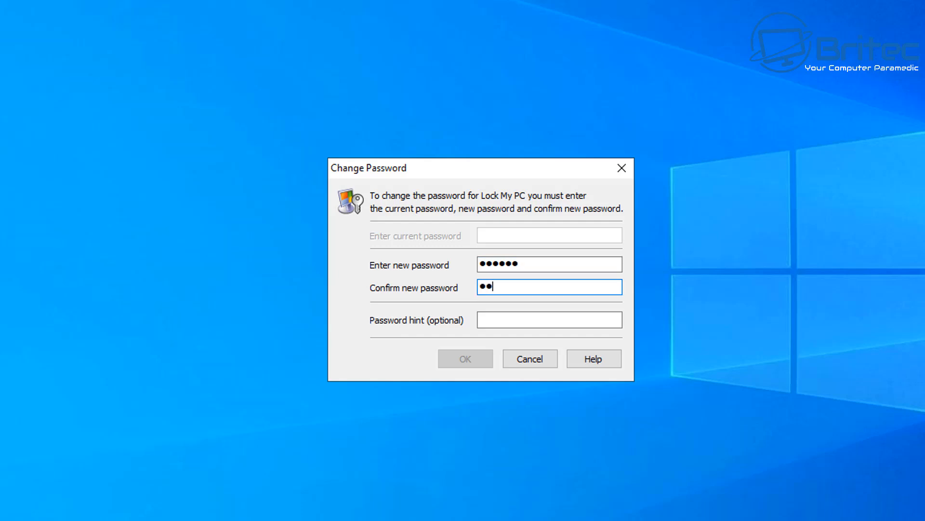
type("••••")
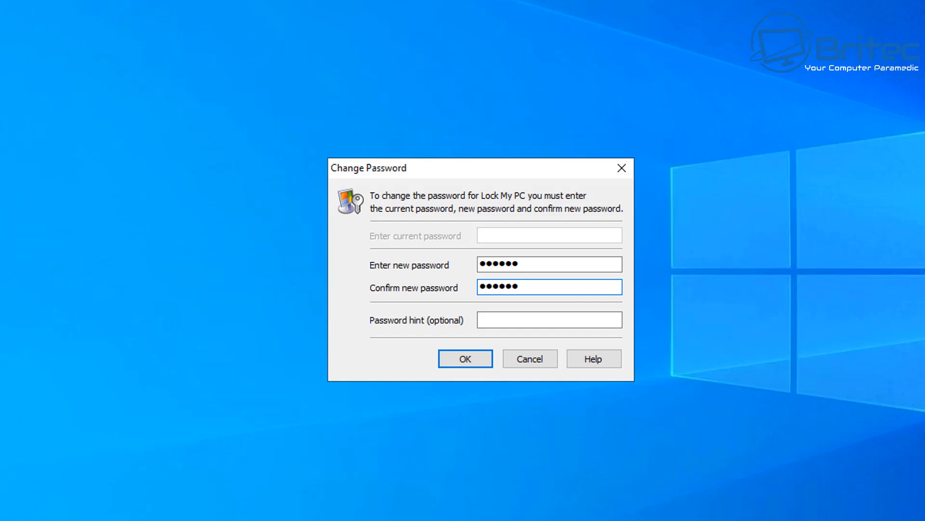
left_click(465, 358)
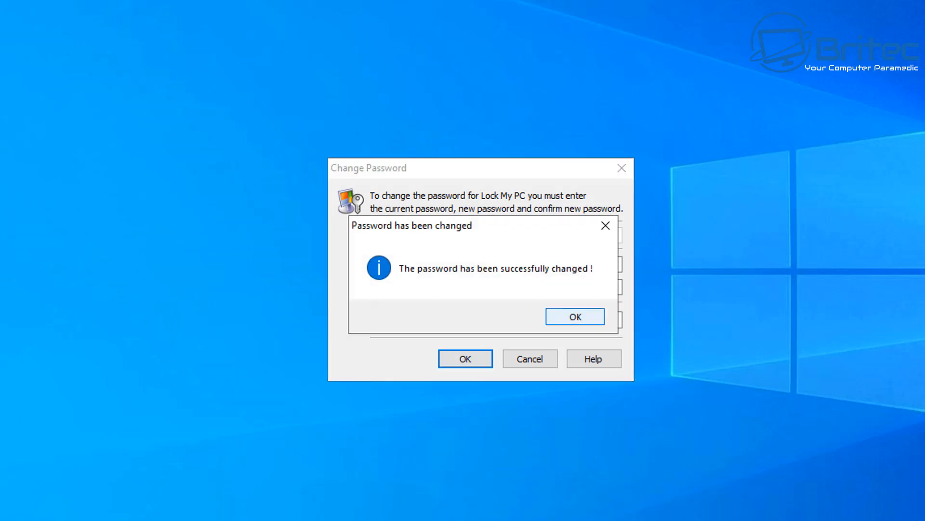
left_click(575, 316)
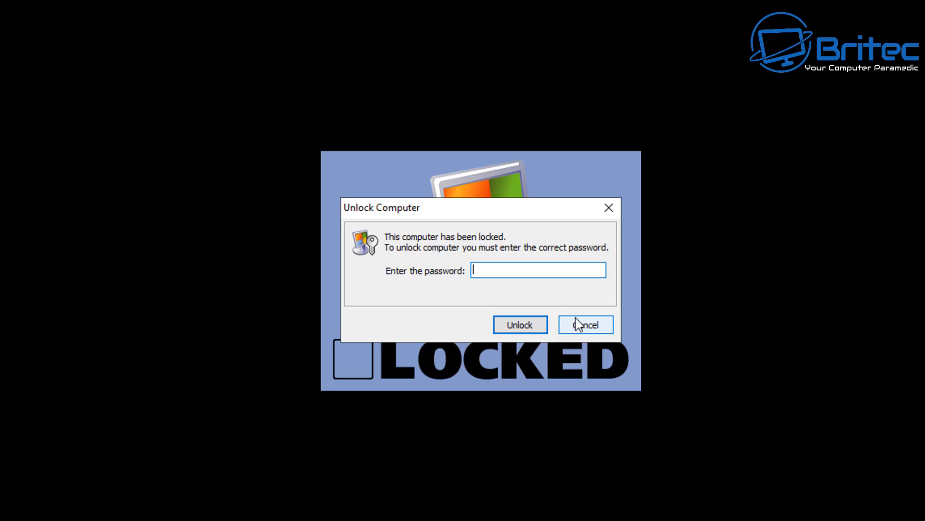
mouse_move(578, 324)
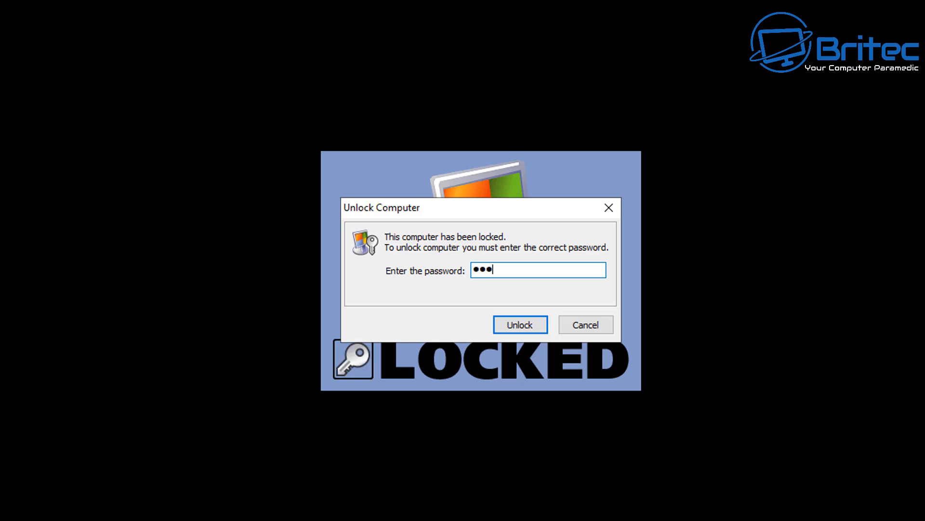
type("•")
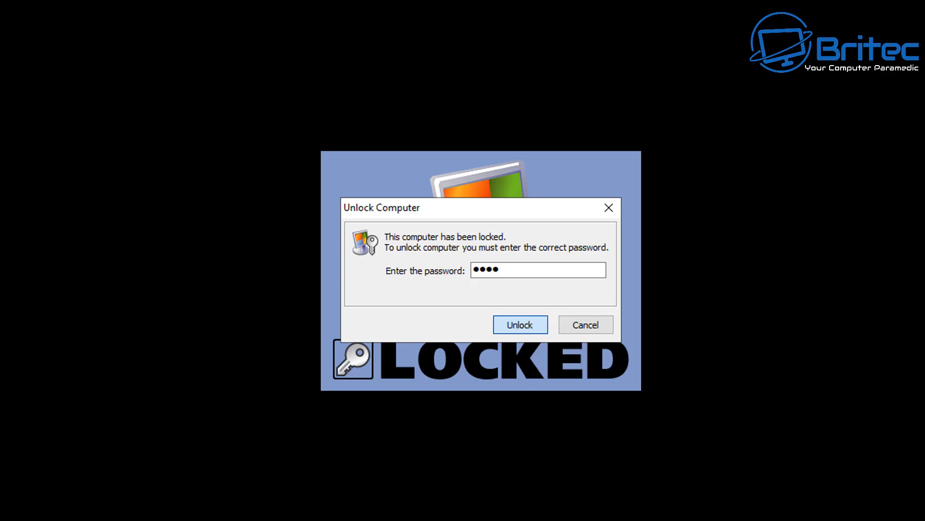
left_click(520, 324)
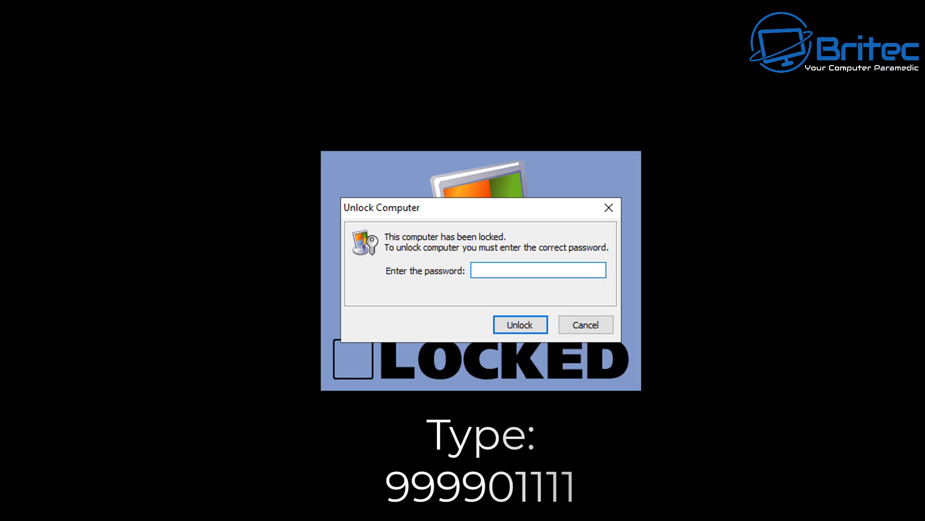
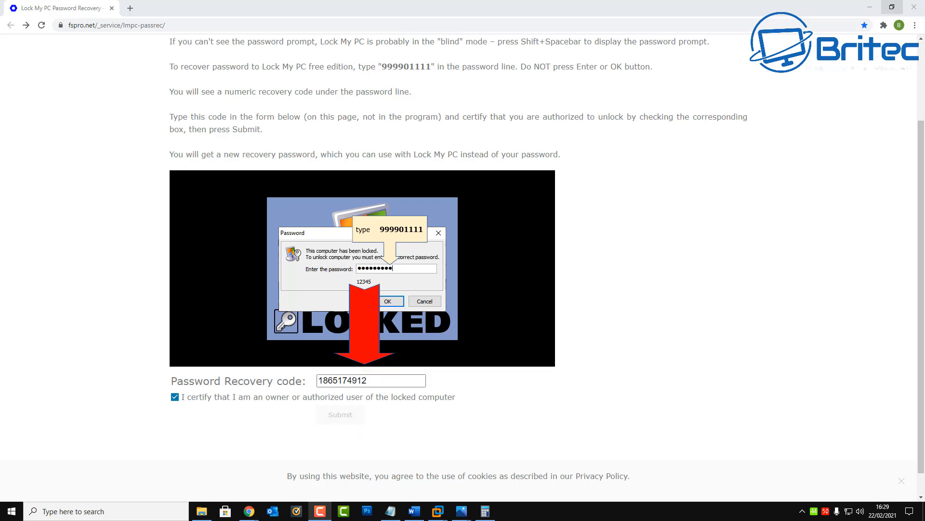
left_click(339, 413)
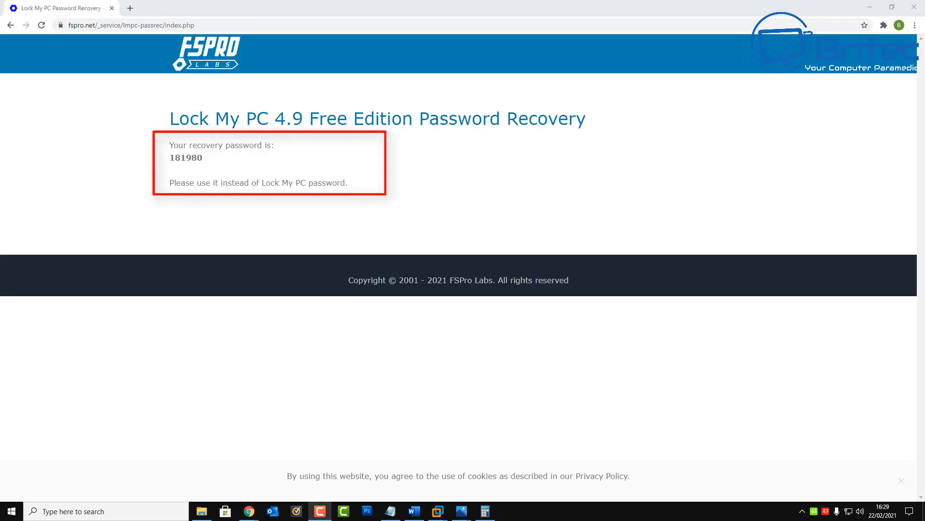
double_click(185, 158)
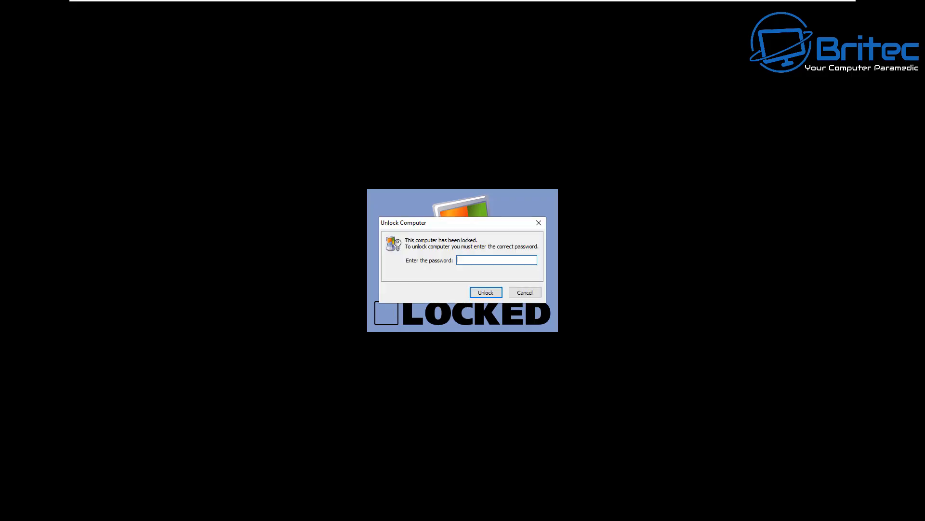
type("password")
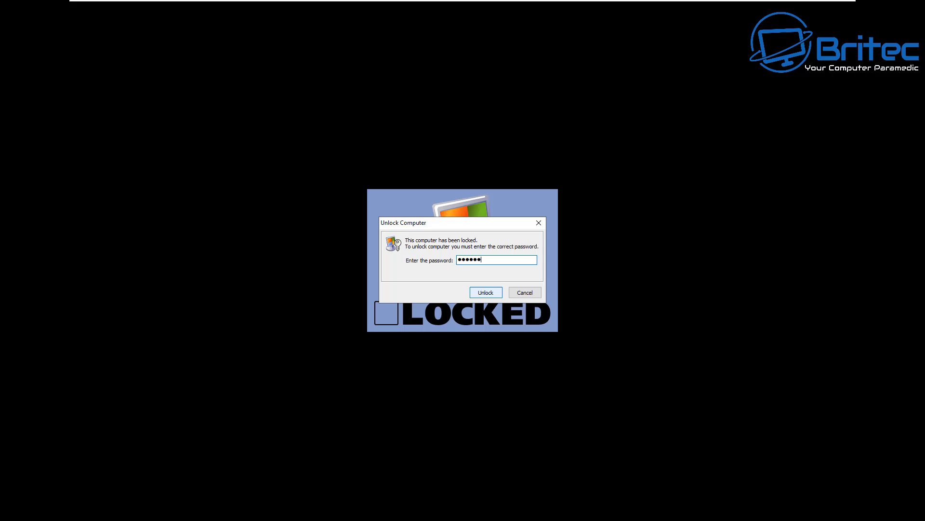
left_click(485, 292)
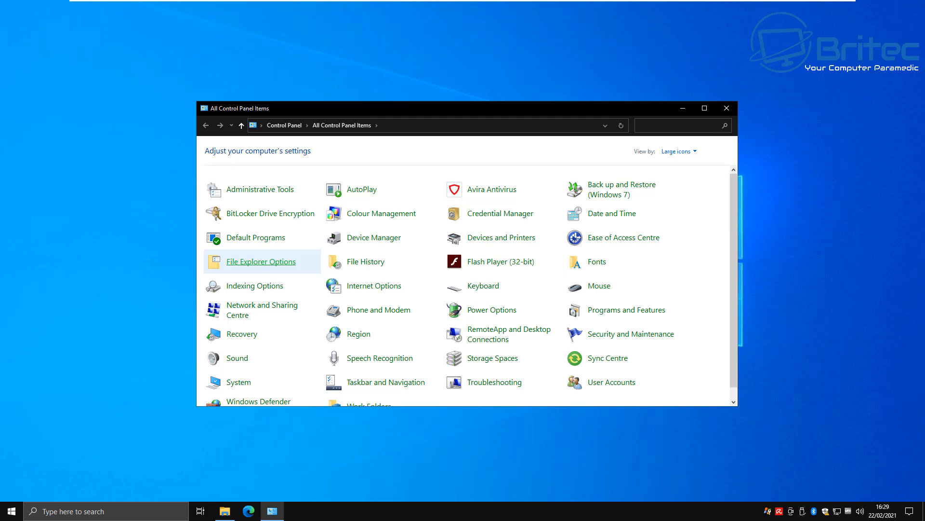
mouse_move(500, 237)
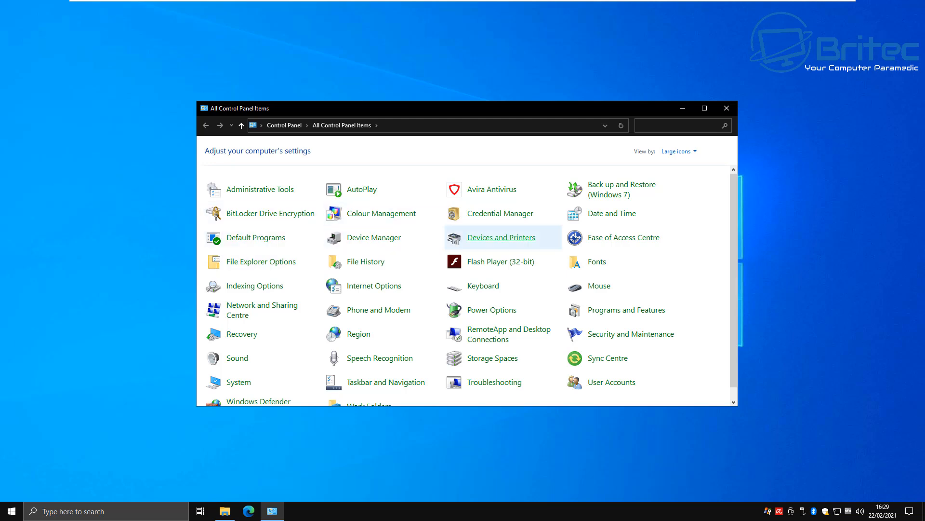
mouse_move(389, 357)
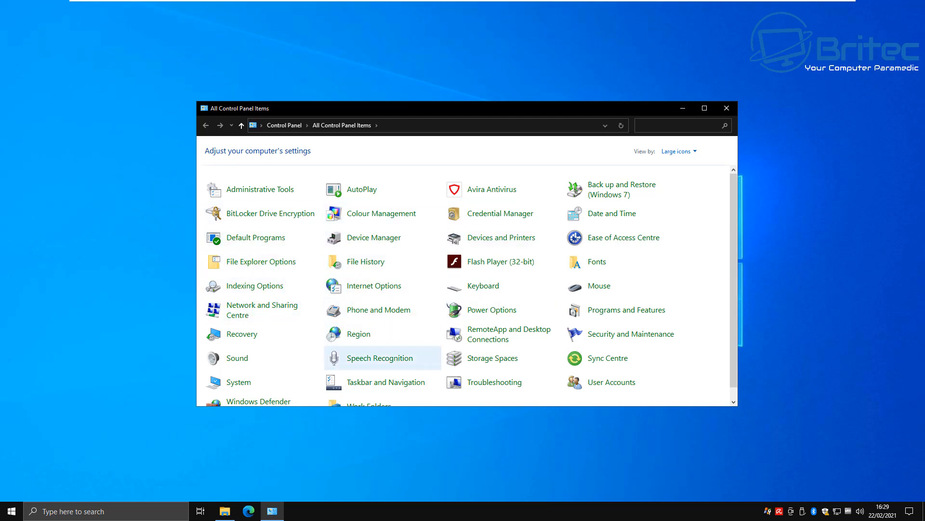
Step: Uninstall Lock My PC Free Edition 4.9.5 with admin approval, choosing complete removal after restart
left_click(628, 309)
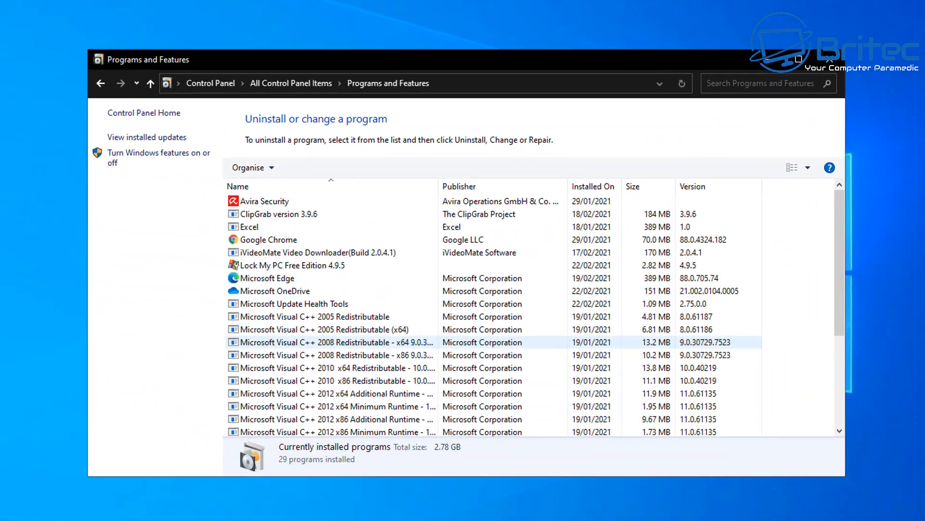
left_click(289, 265)
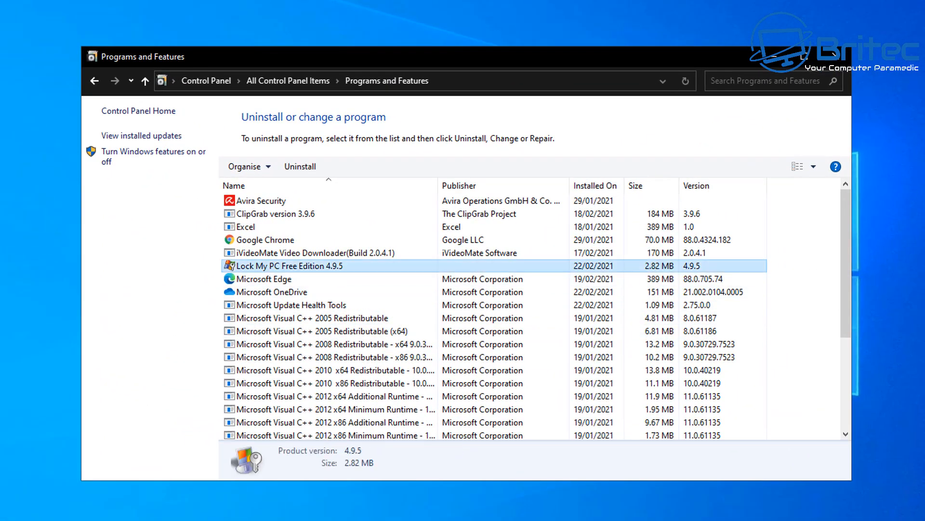
left_click(299, 166)
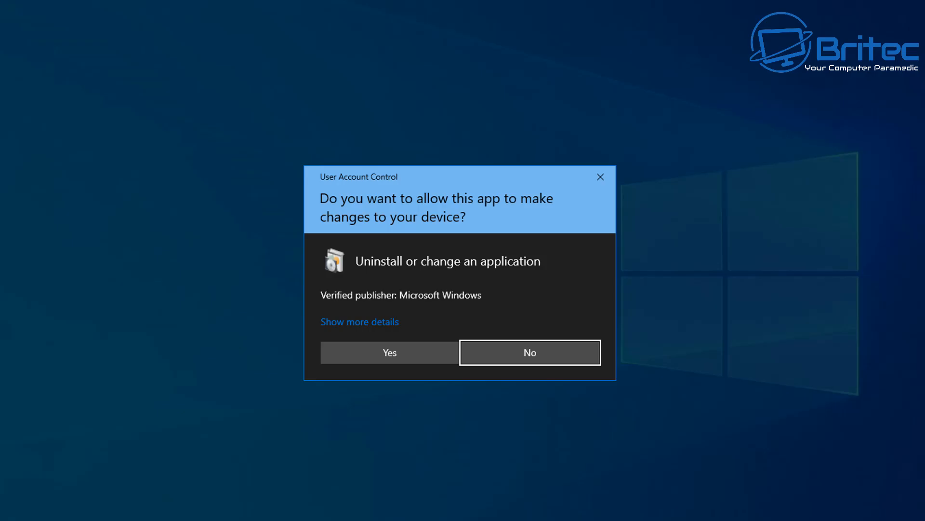
left_click(389, 352)
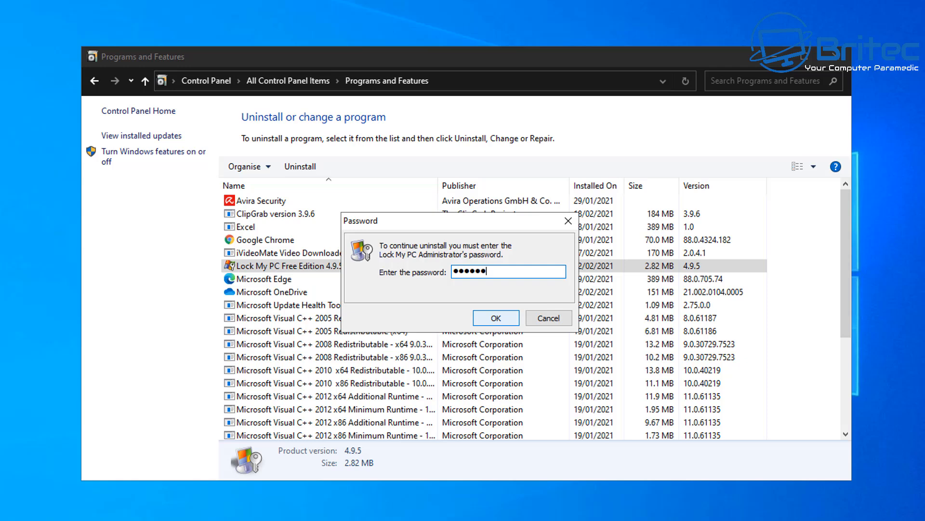
left_click(495, 318)
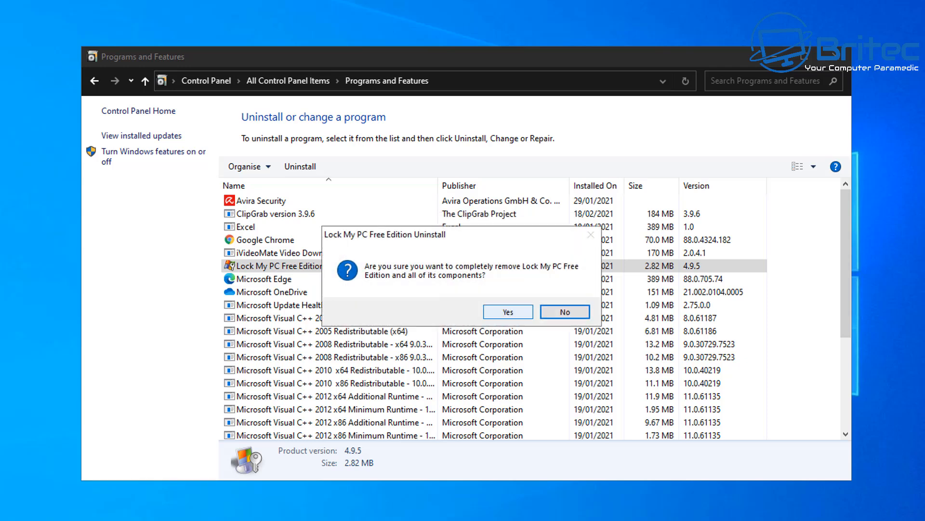
left_click(507, 310)
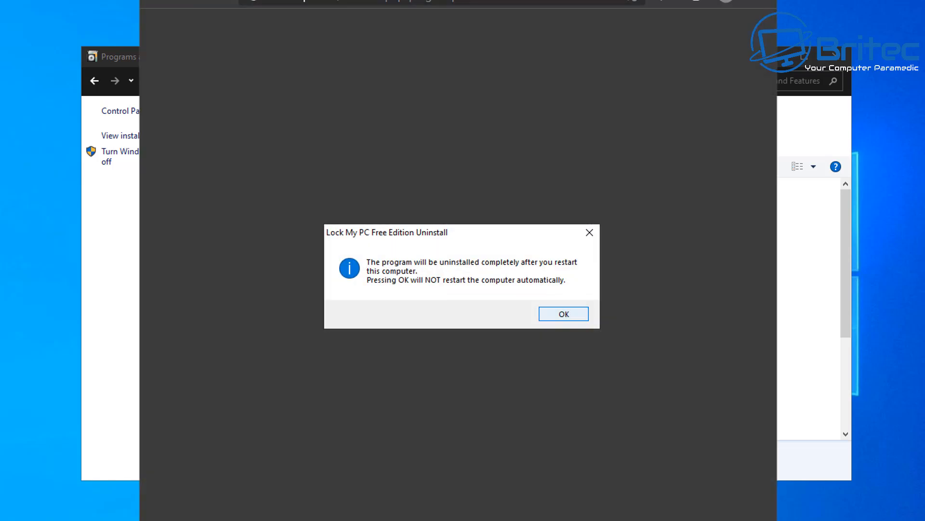
left_click(562, 313)
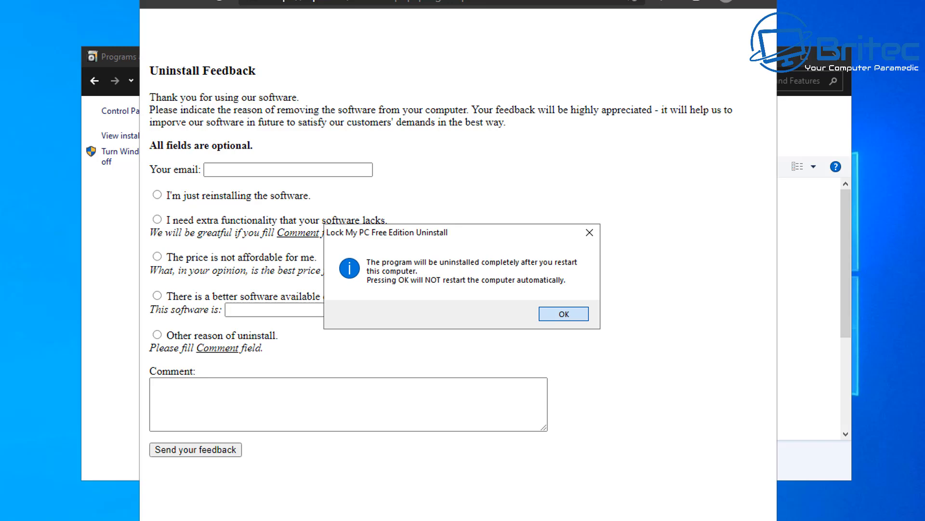
left_click(562, 313)
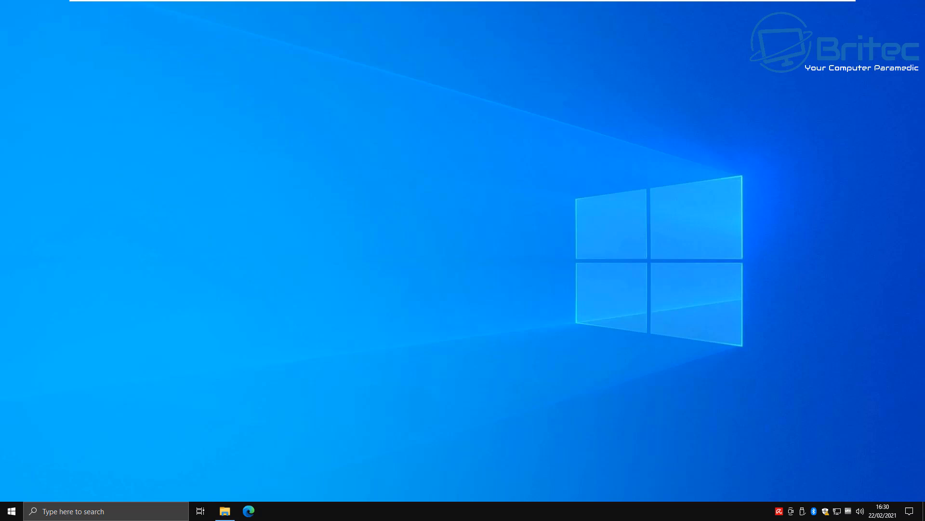
Step: Launch the older lmpc46setup.exe installer from its folder
left_click(225, 510)
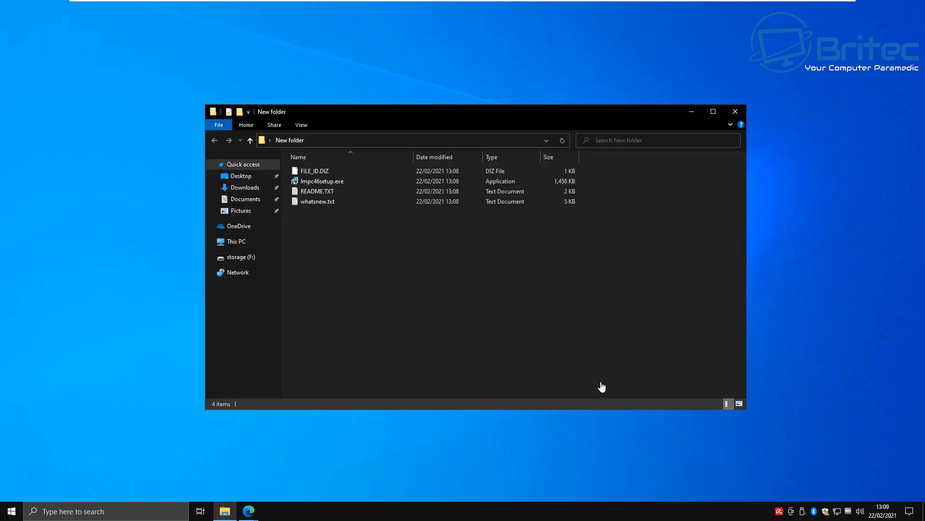
left_click(317, 191)
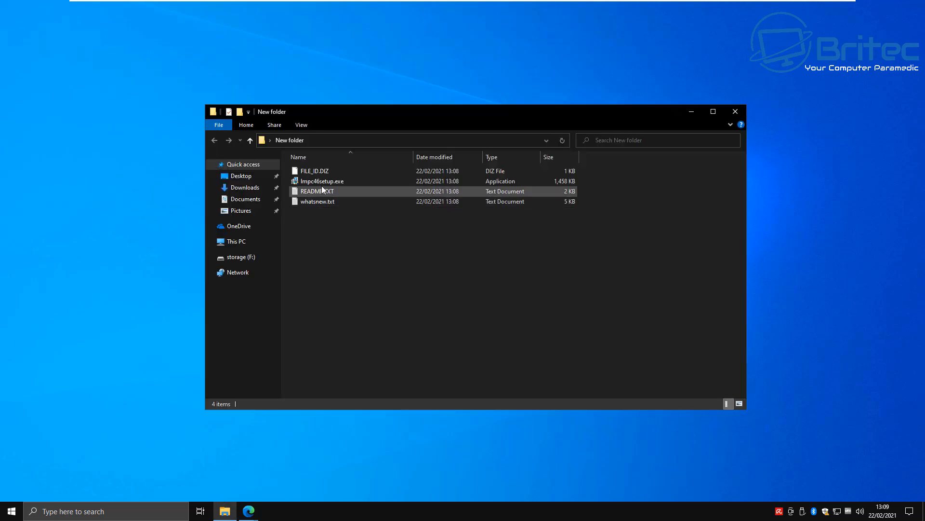
double_click(322, 181)
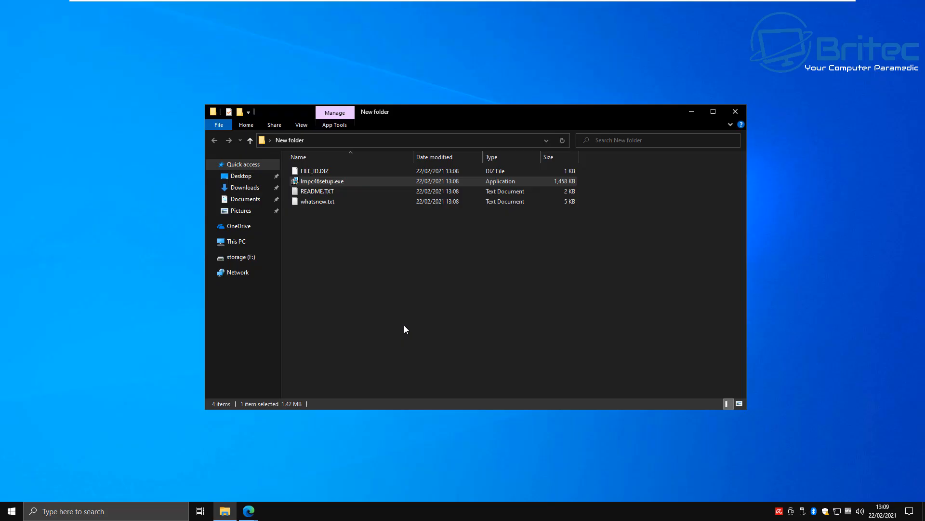
double_click(323, 181)
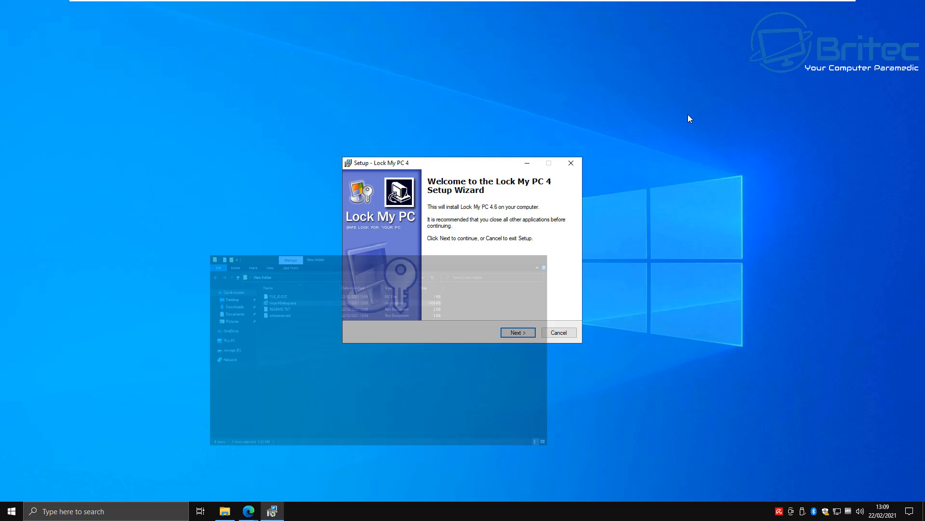
Step: Accept the license, keep single-user installation and the default shortcuts folder
left_click(516, 332)
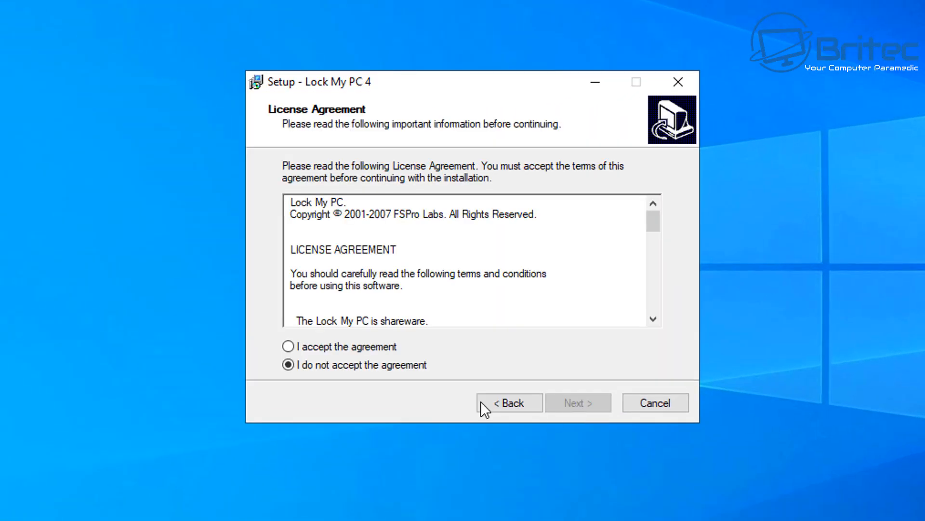
left_click(289, 346)
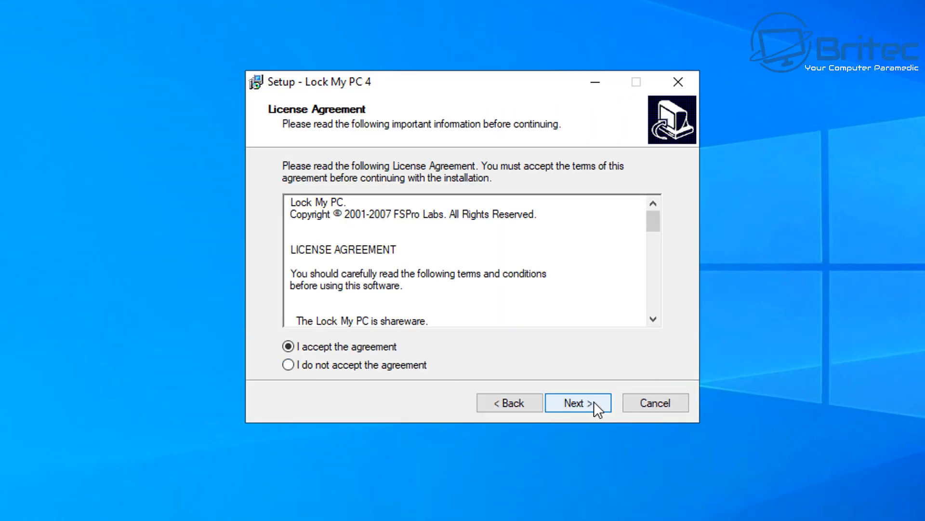
left_click(578, 402)
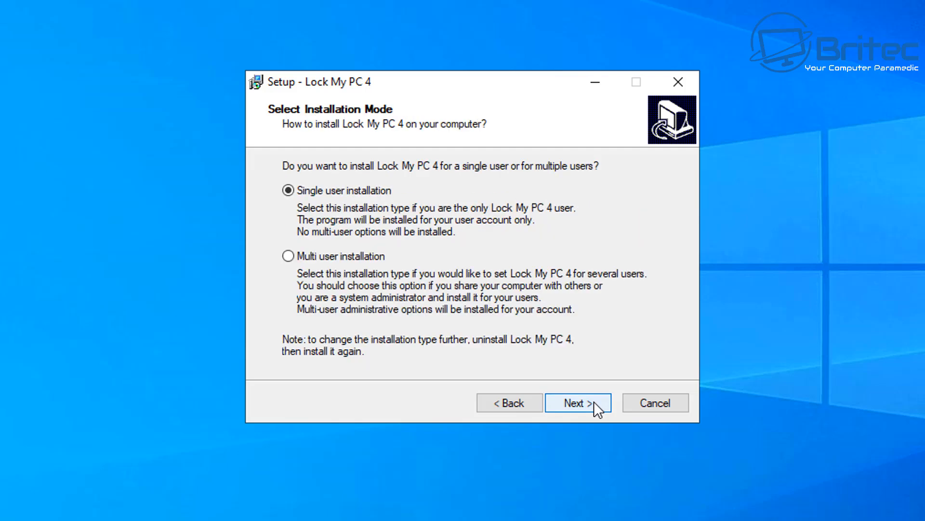
mouse_move(377, 198)
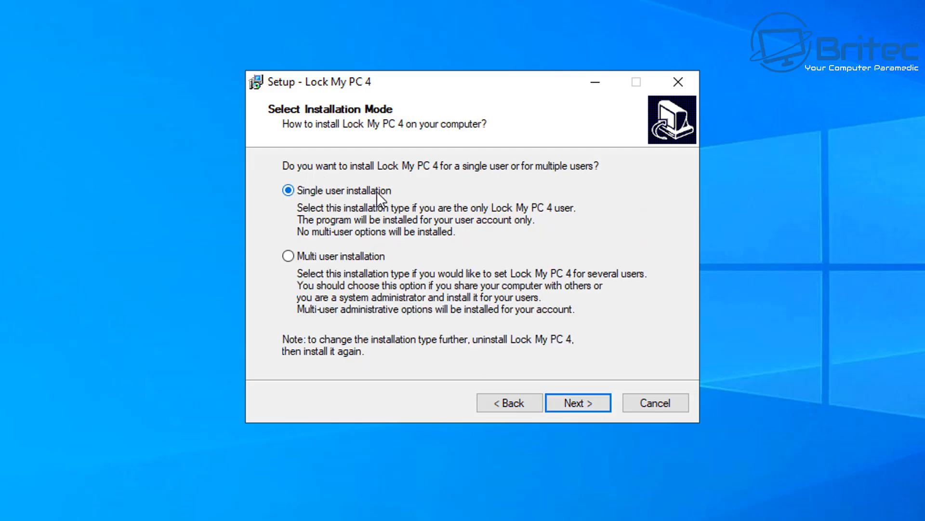
mouse_move(468, 436)
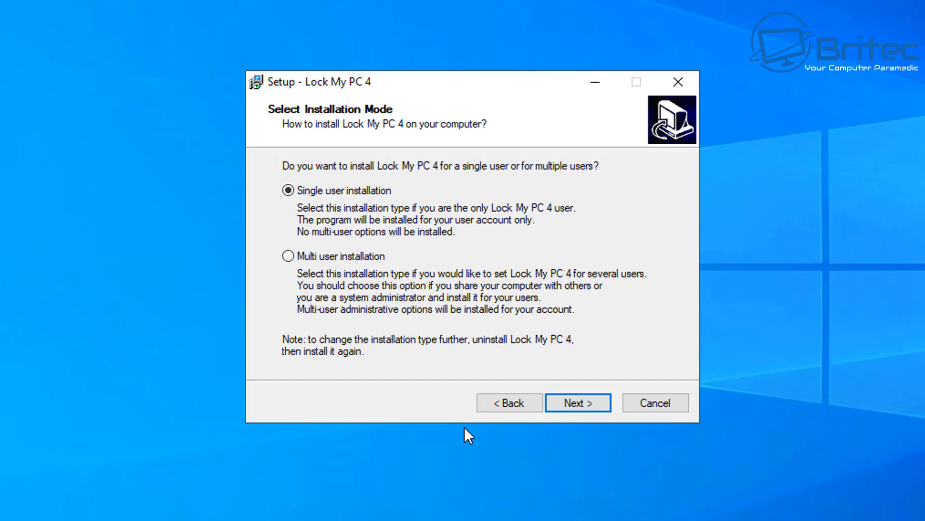
mouse_move(509, 403)
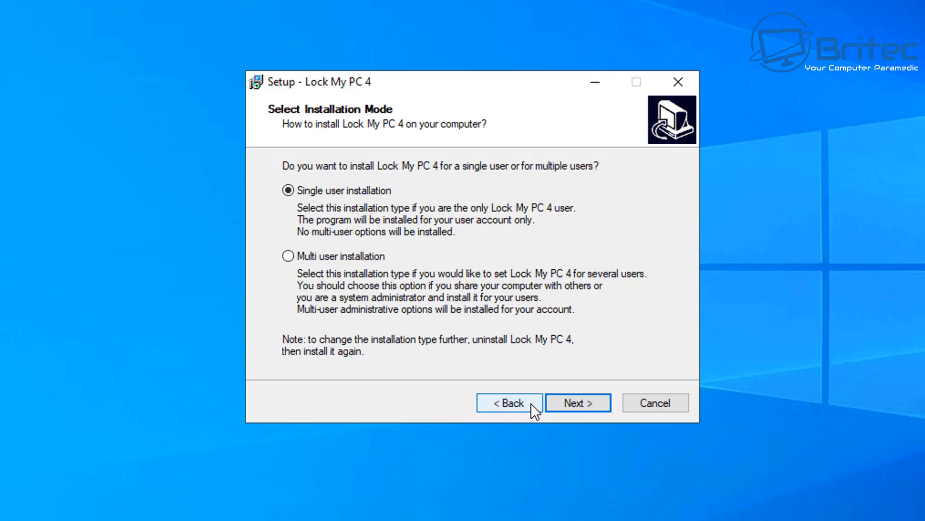
mouse_move(360, 259)
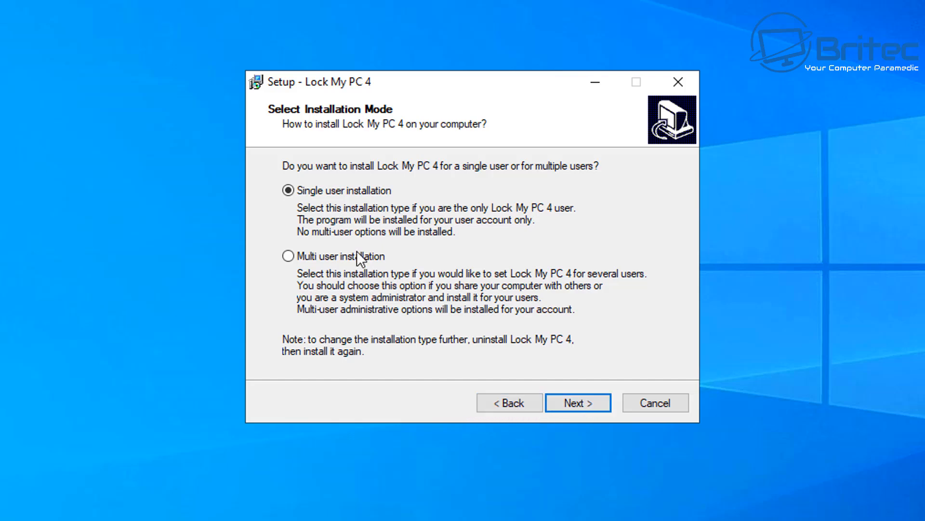
mouse_move(579, 402)
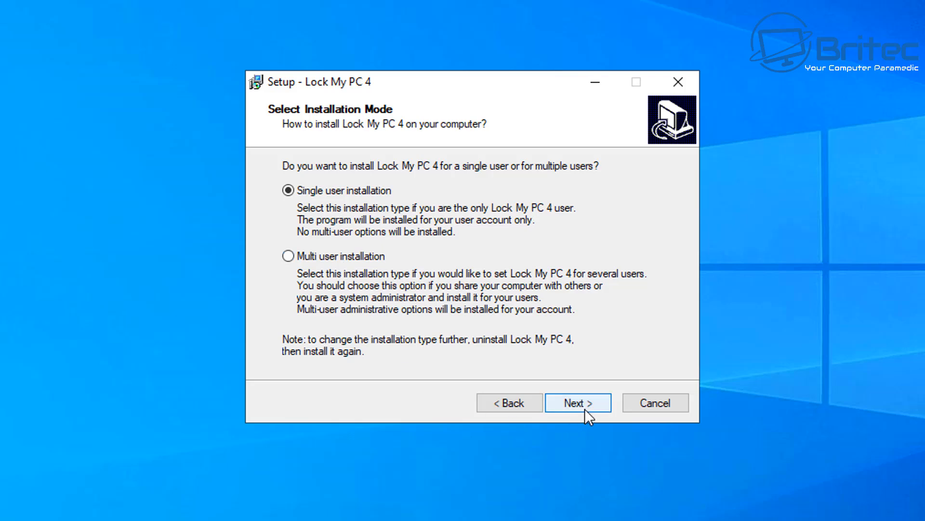
left_click(578, 402)
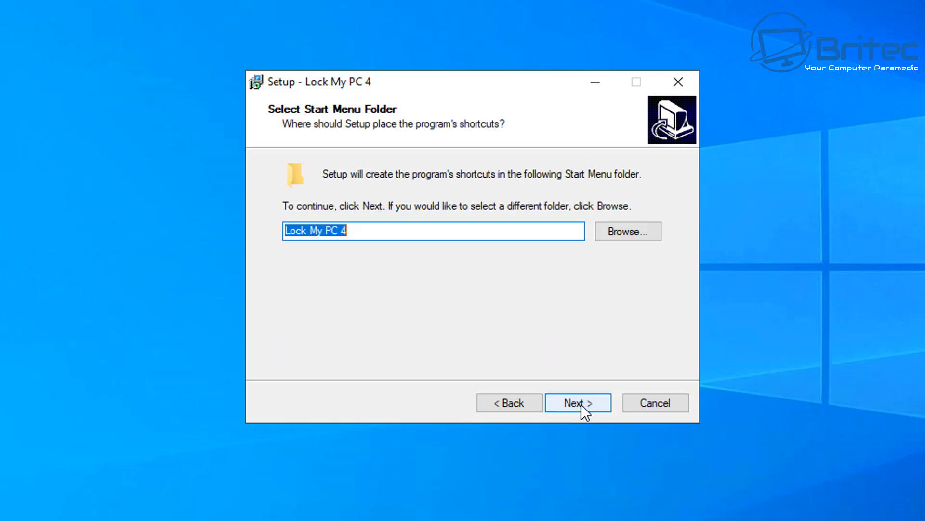
left_click(578, 403)
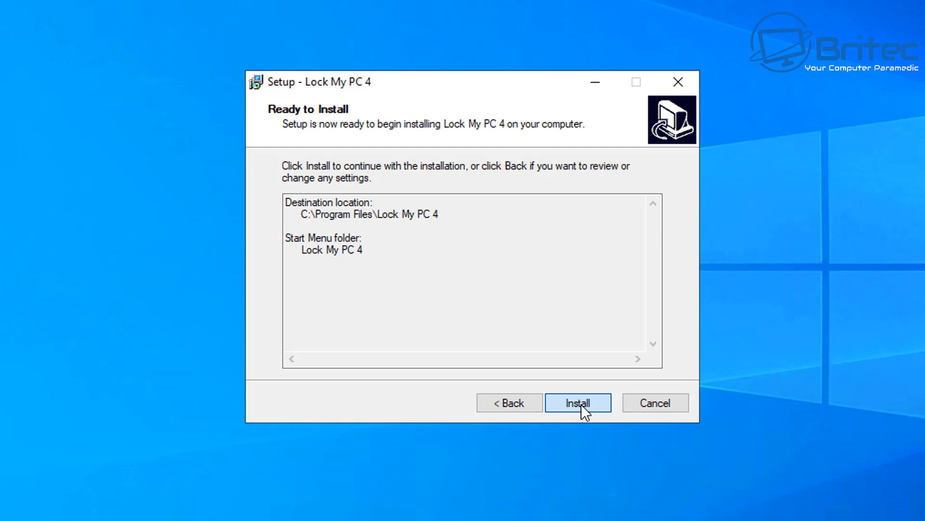
Step: Begin installing Lock My PC 4 to C:\Program Files\Lock My PC 4
left_click(578, 402)
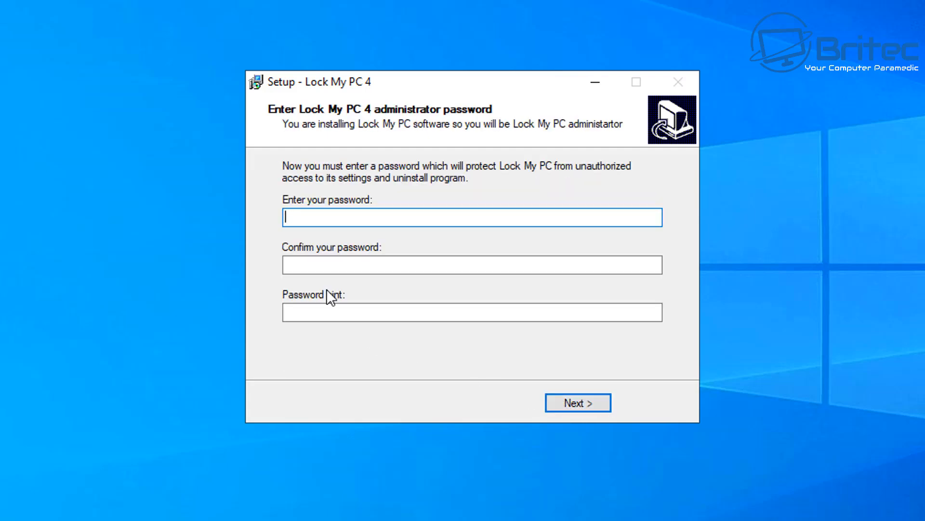
mouse_move(600, 363)
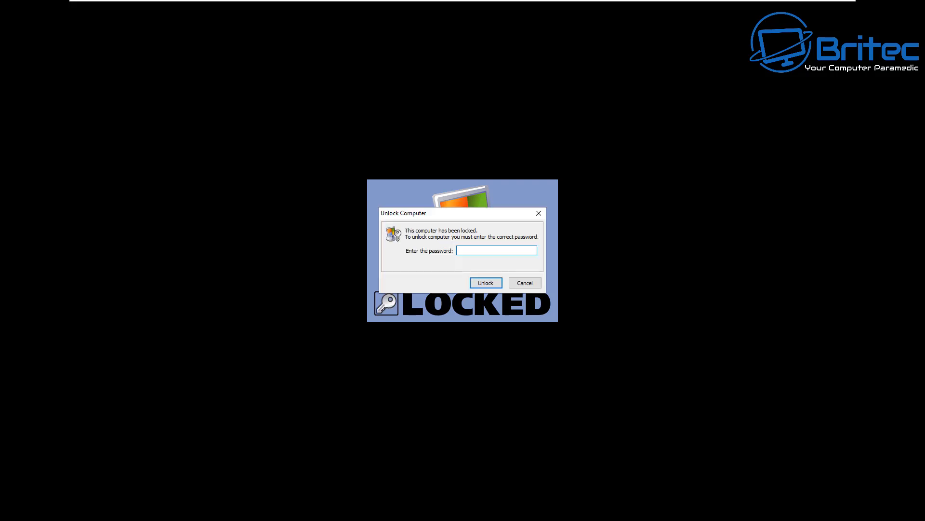
left_click(496, 249)
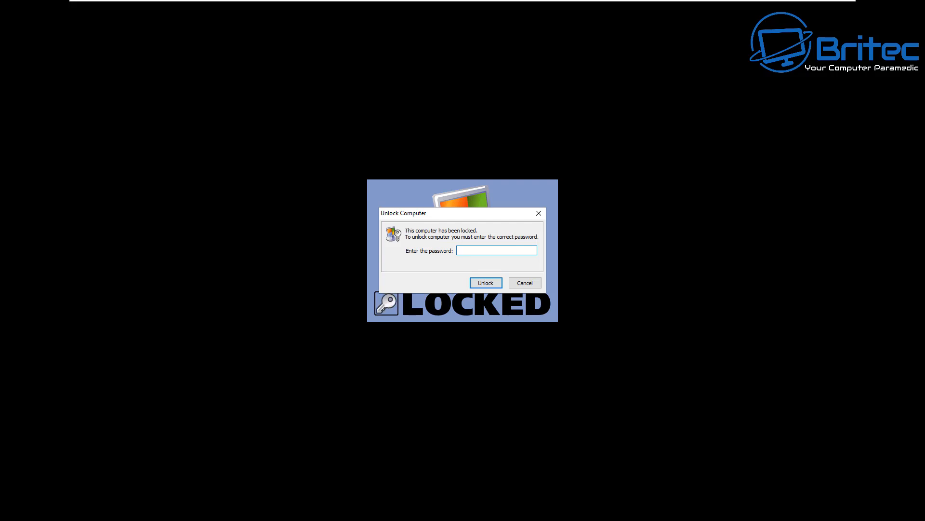
mouse_move(547, 298)
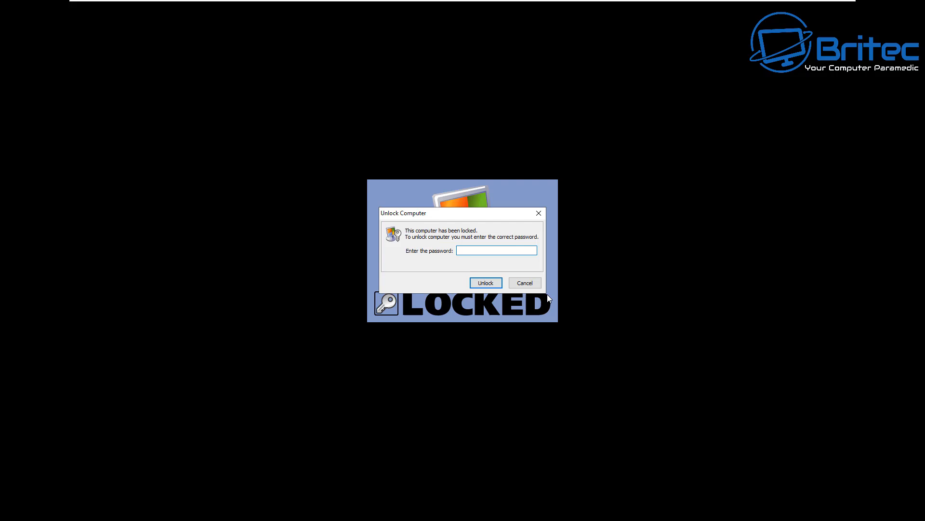
left_click(496, 250)
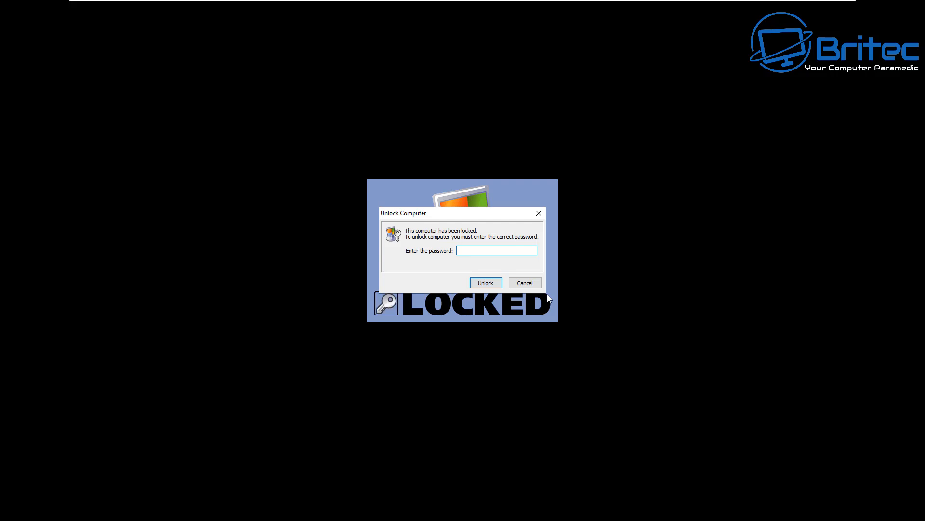
type("•")
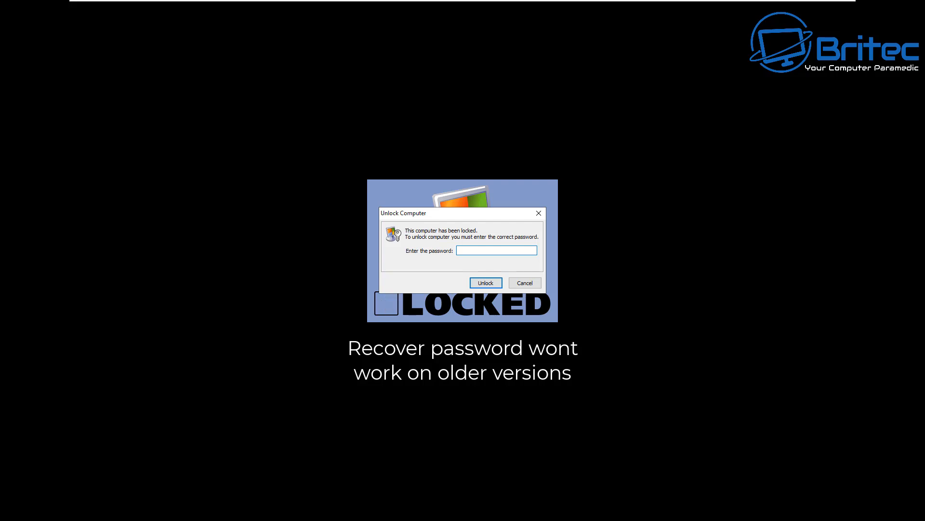
Step: Enter the unlock password to unlock the computer, then close the File Explorer window
left_click(496, 250)
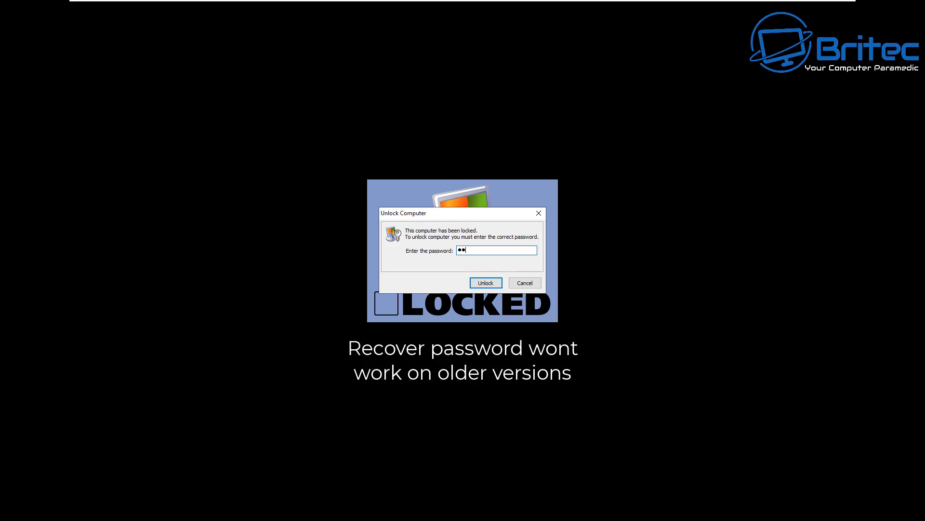
type("••")
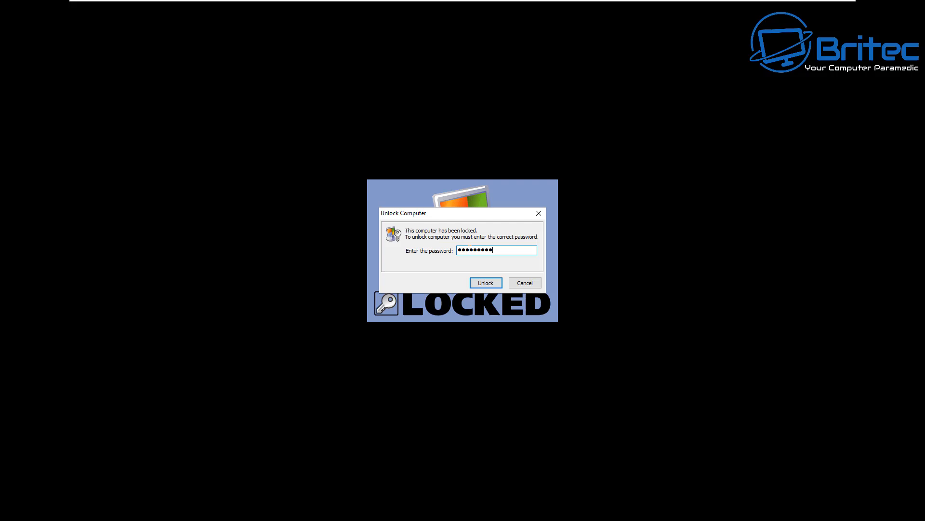
type("•")
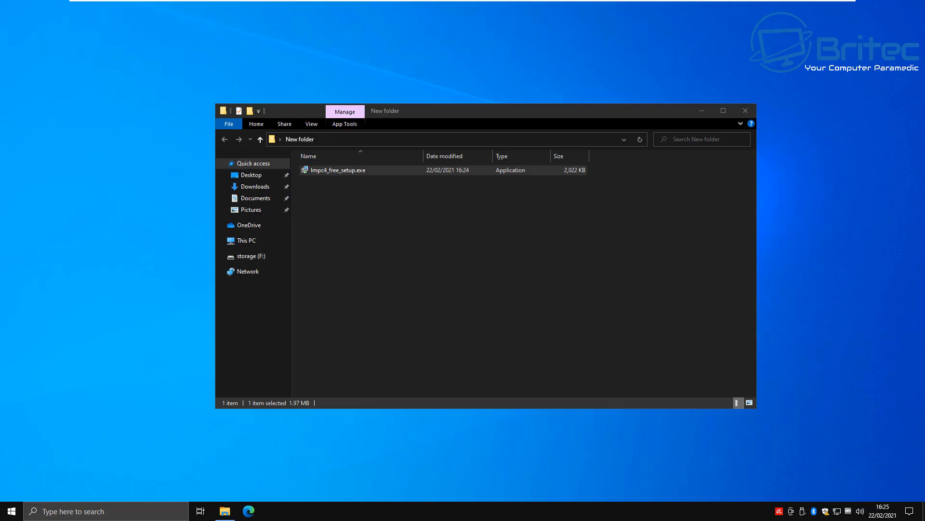
left_click(745, 110)
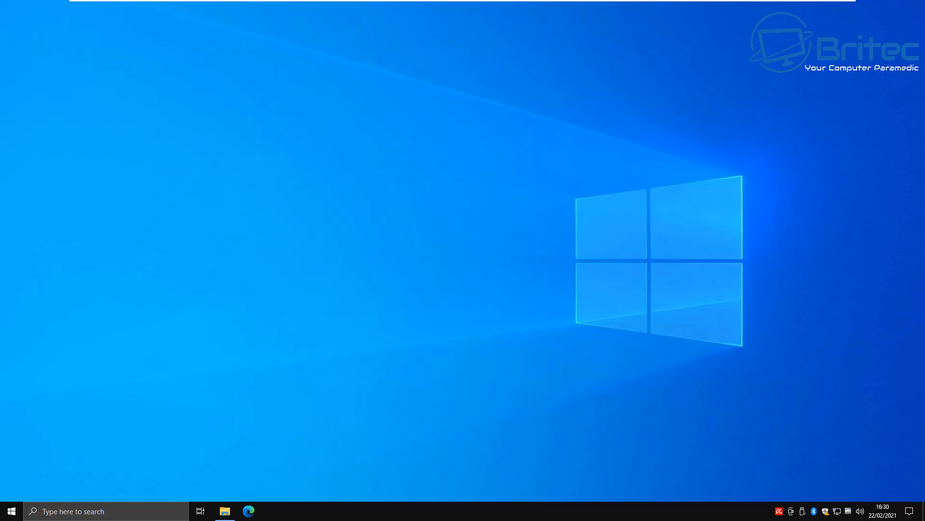